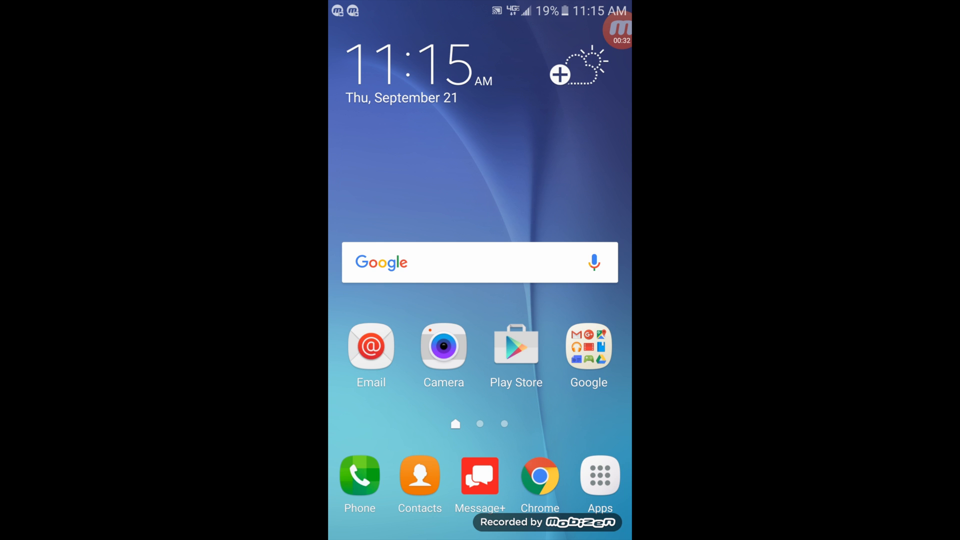
Step: Navigate Apps > Settings > Mobile networks > Access Point Names to reach the APN list
click(600, 475)
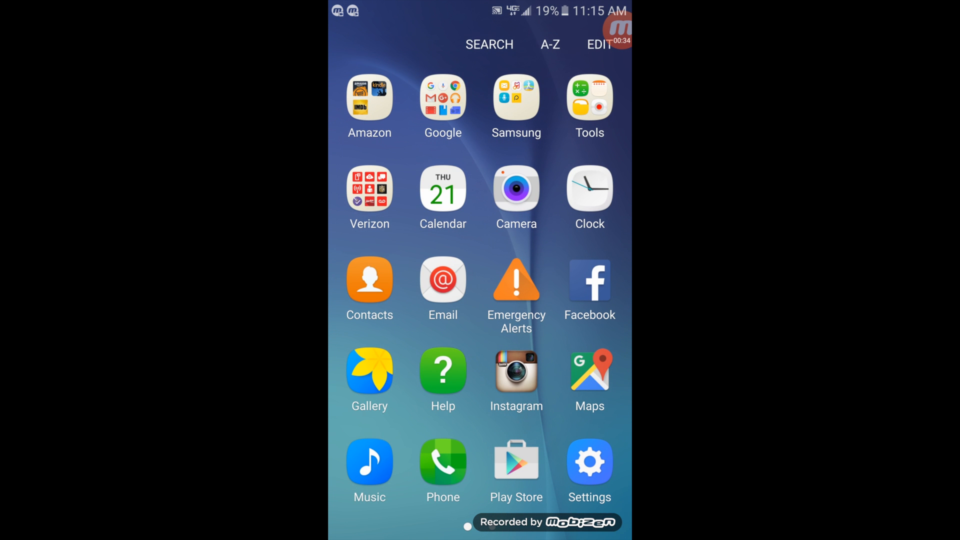
click(588, 460)
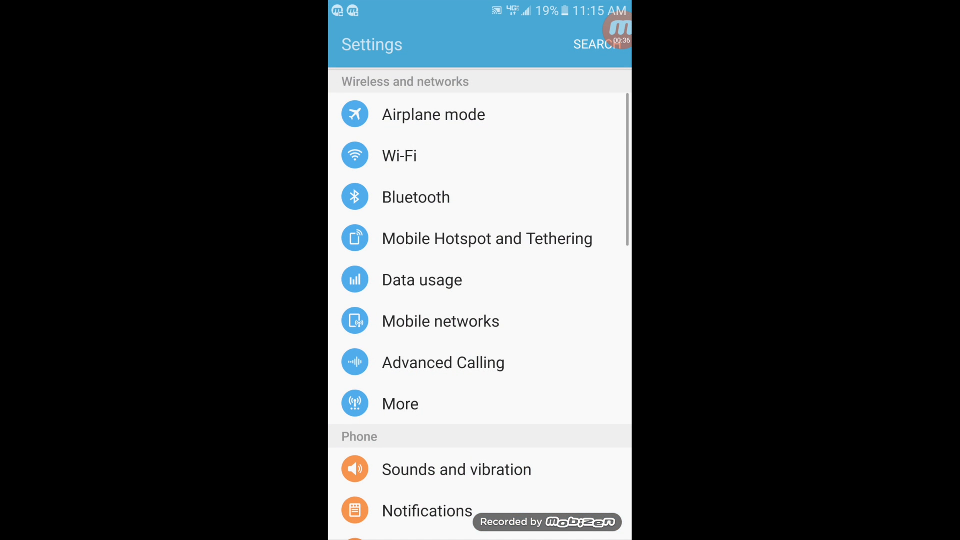
click(441, 321)
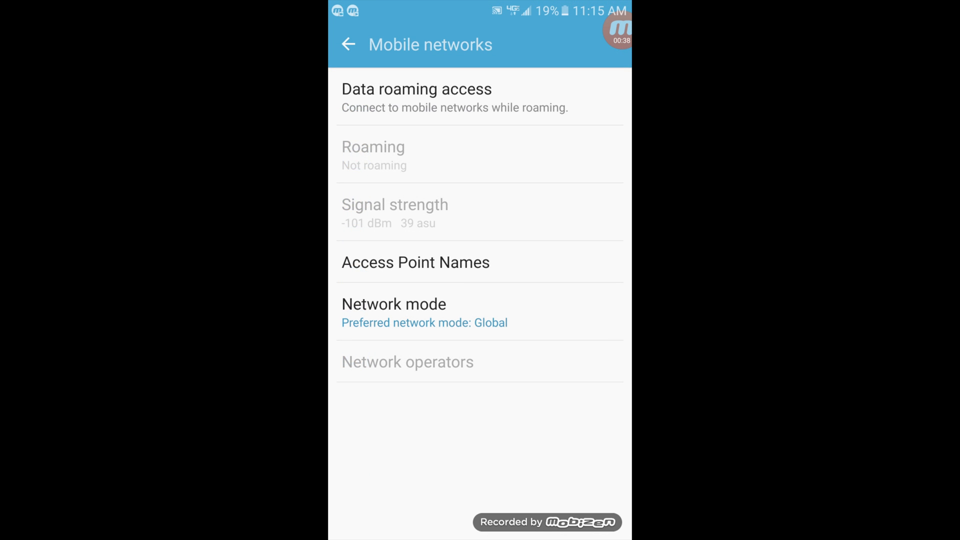
click(415, 262)
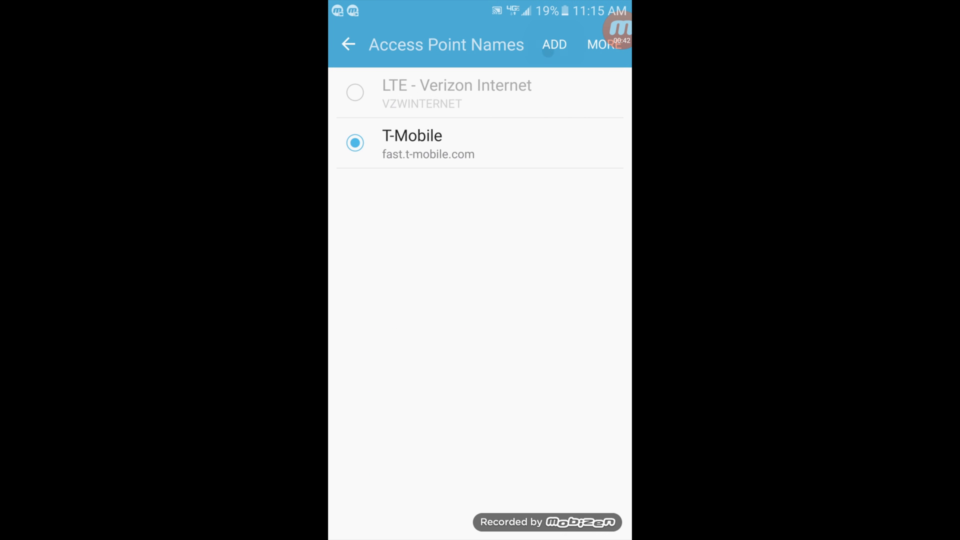
Step: Add a new access point and name it T-Mobile
click(554, 44)
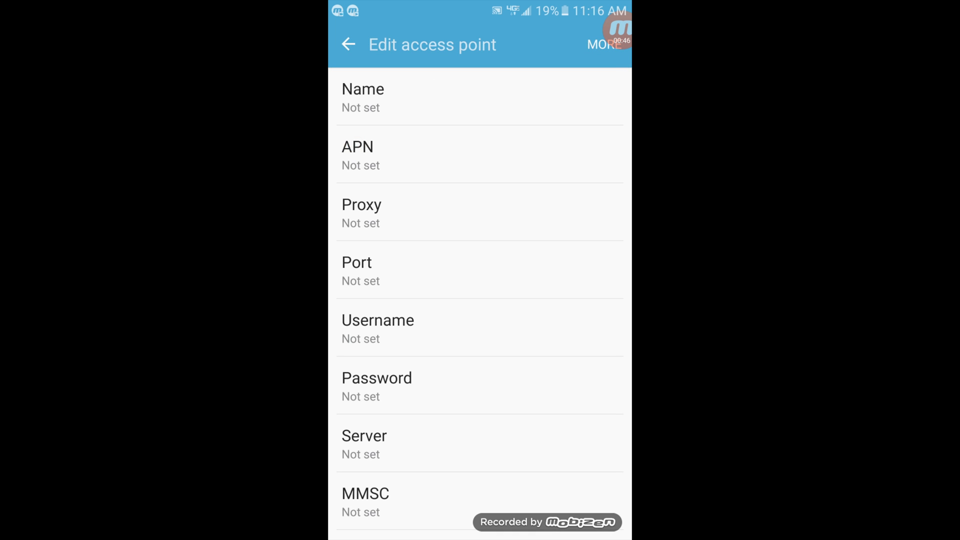
click(362, 98)
text(T-)
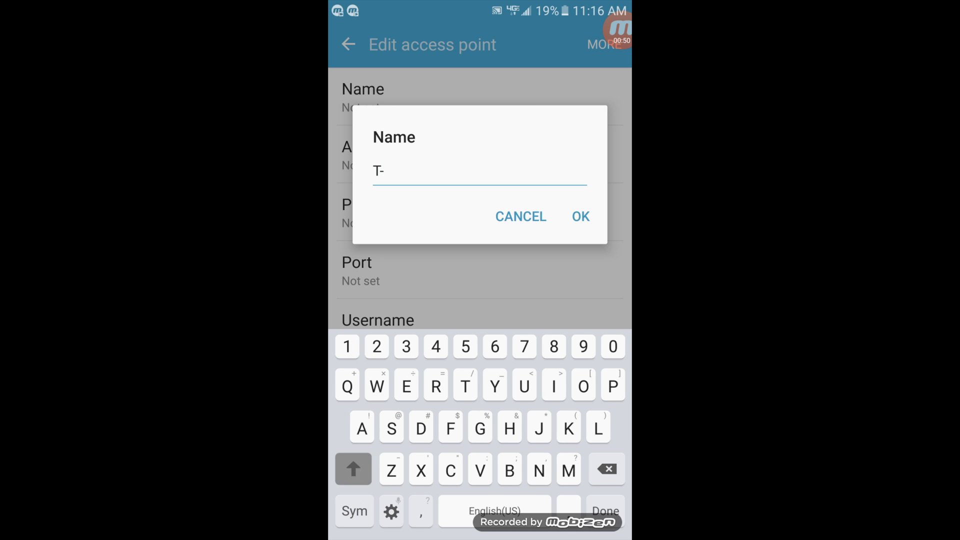
text(Mobile)
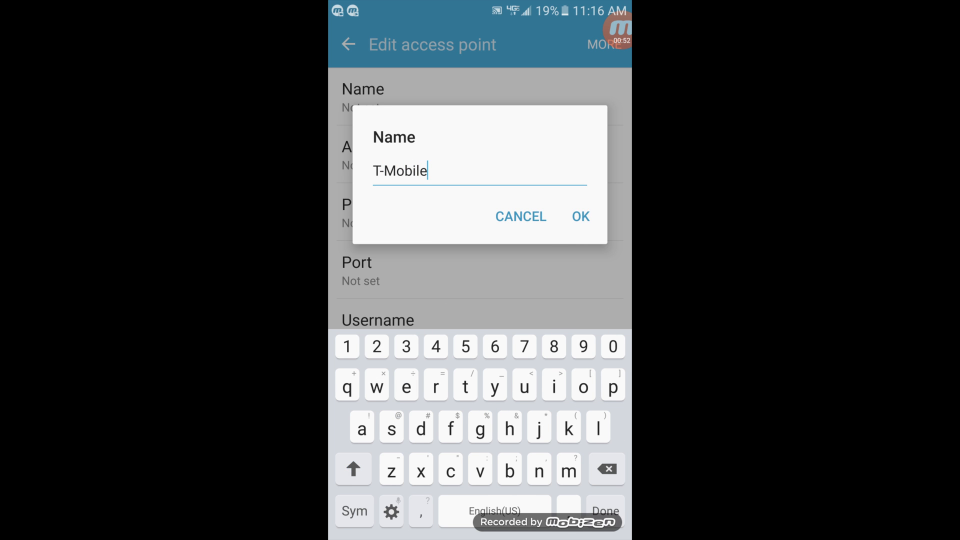
click(579, 216)
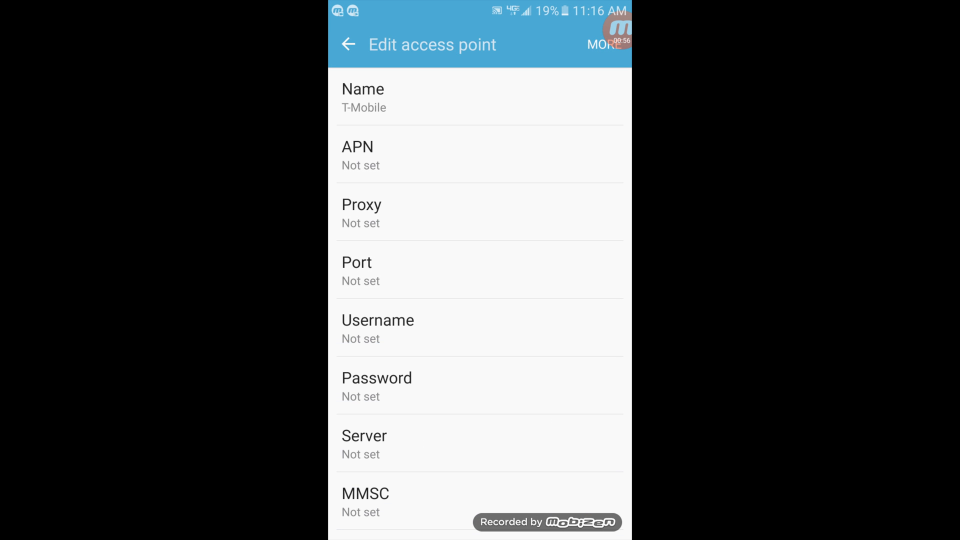
Step: Set the new access point's APN to fast.t-mobile.com
click(357, 157)
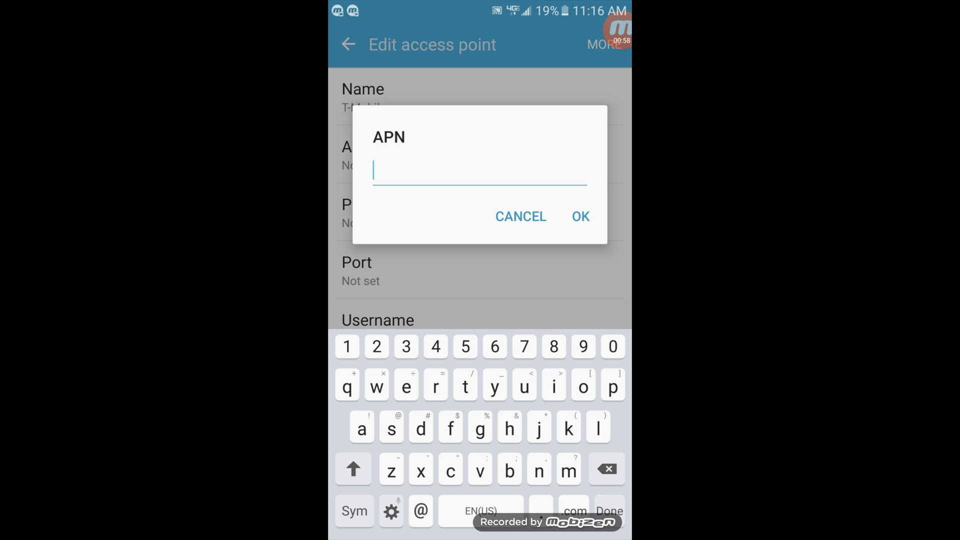
text(fast.t-mobile.com)
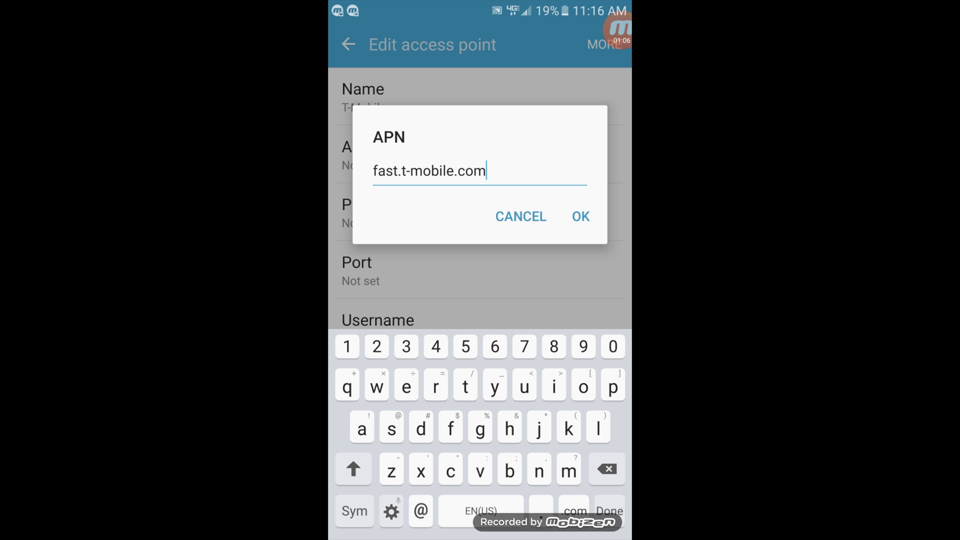
click(579, 216)
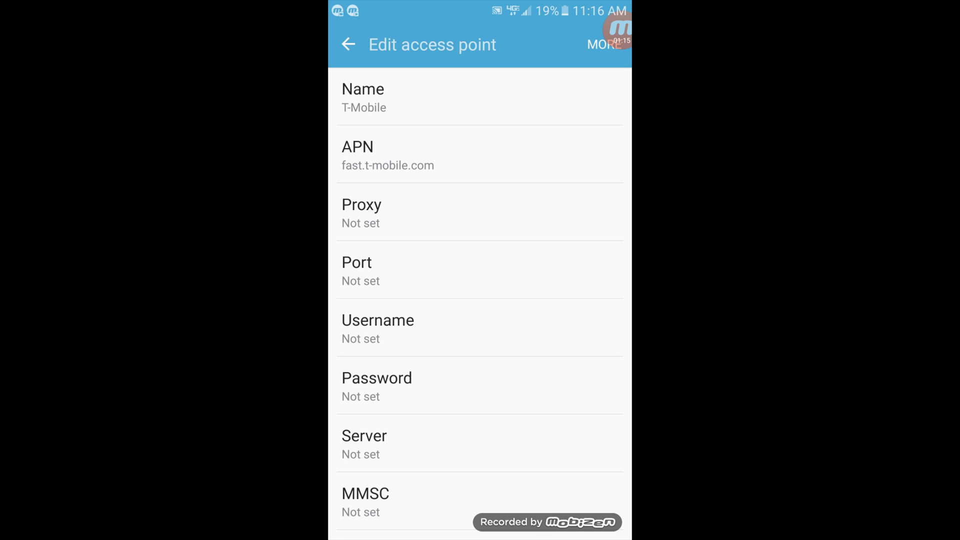
scroll(down, 3)
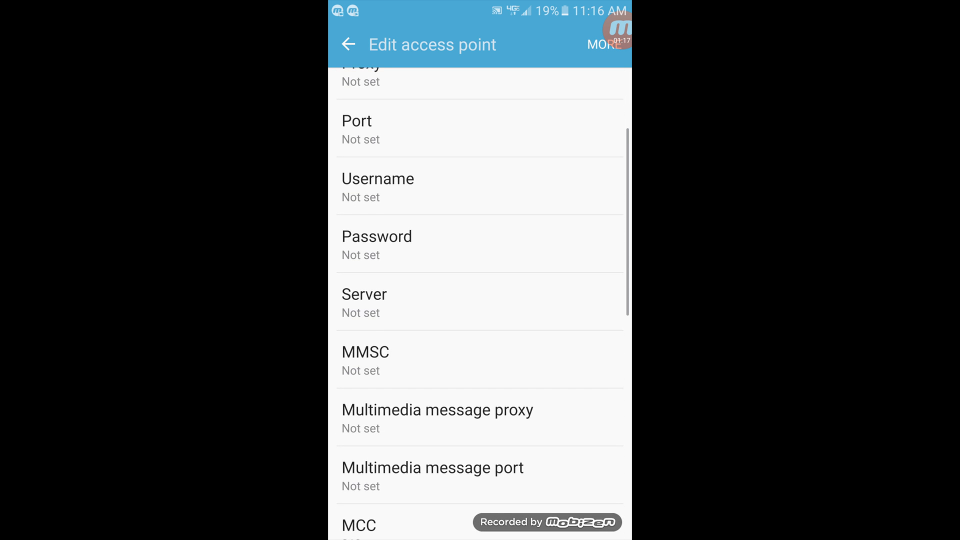
click(365, 362)
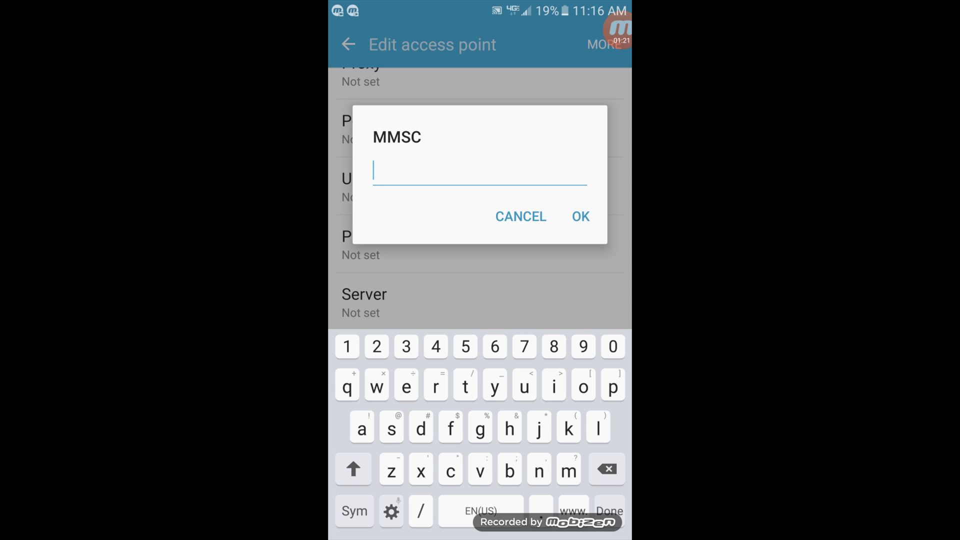
text(http://)
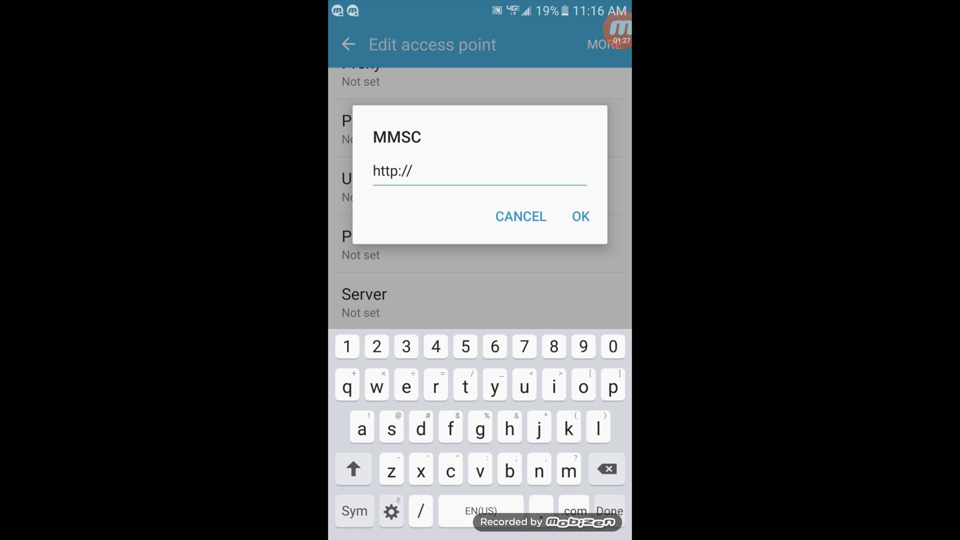
text(mms)
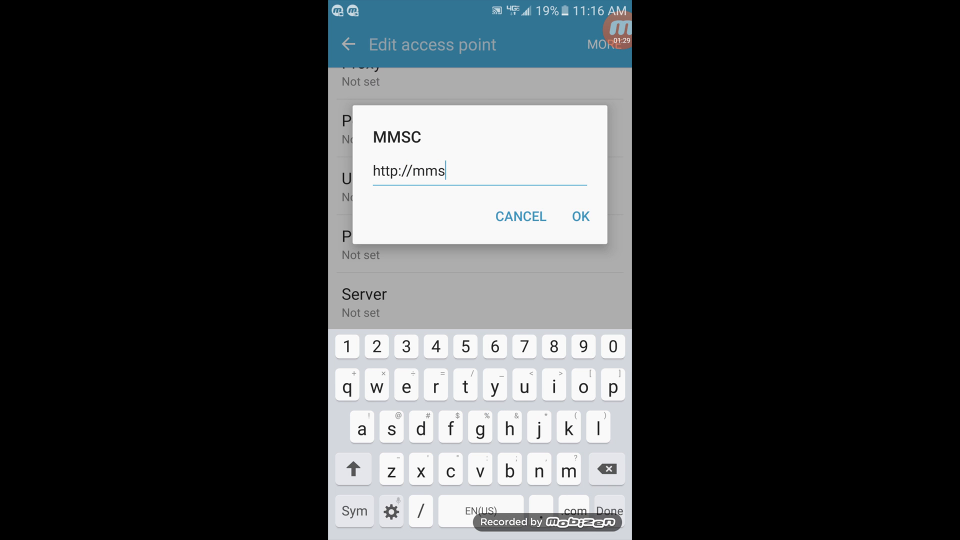
text(.msg)
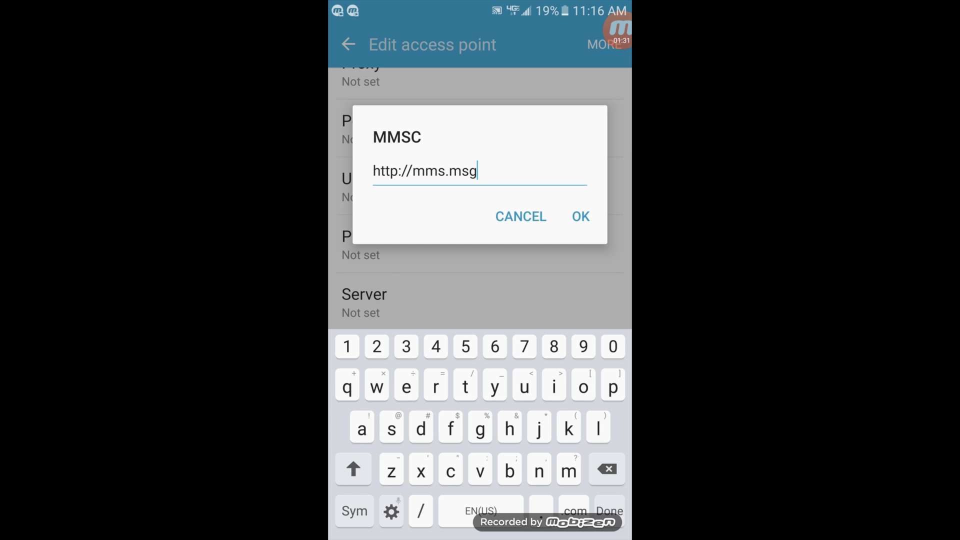
text(eng)
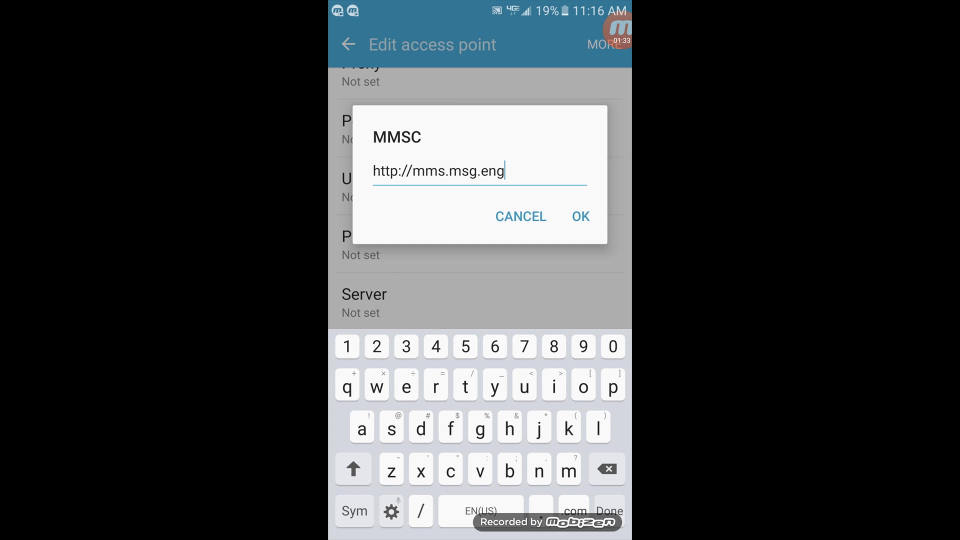
text(.t-m)
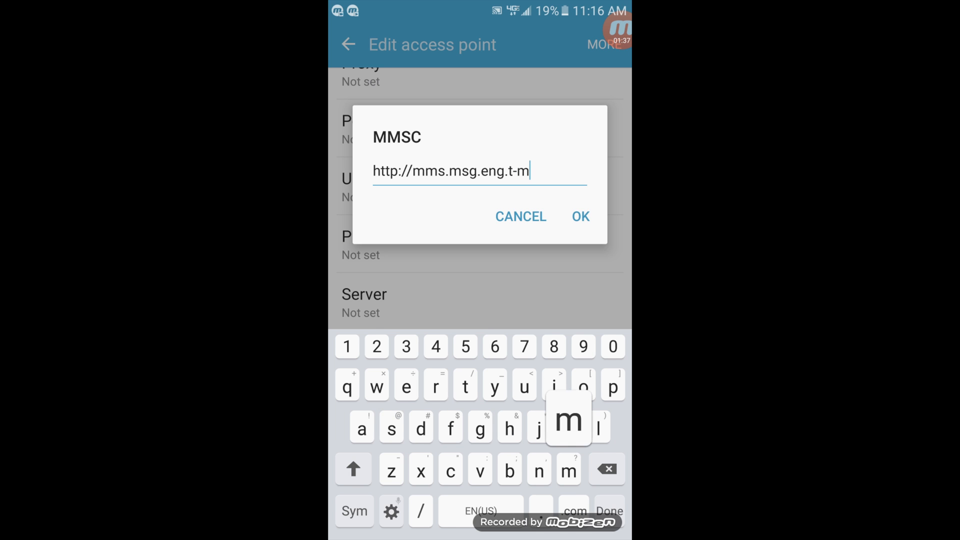
text(obile.com)
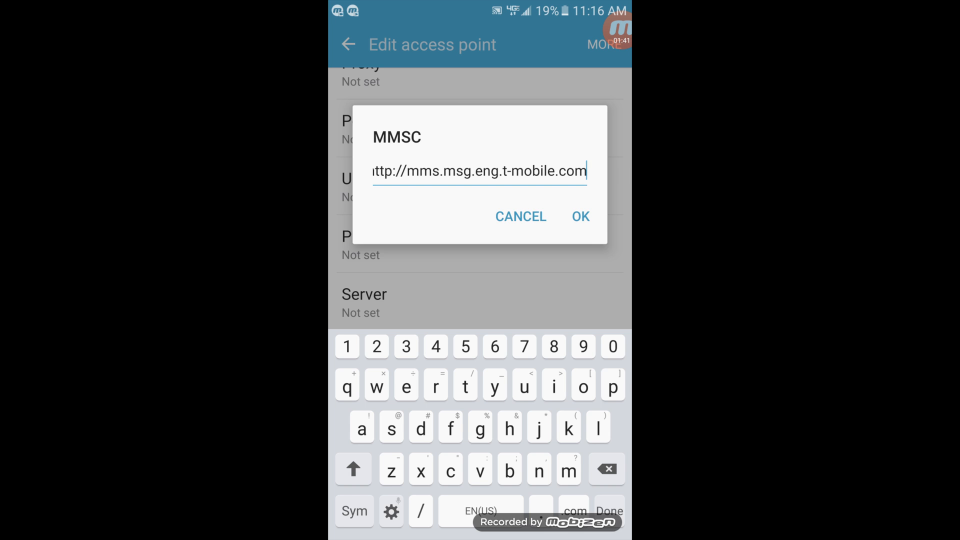
text(/)
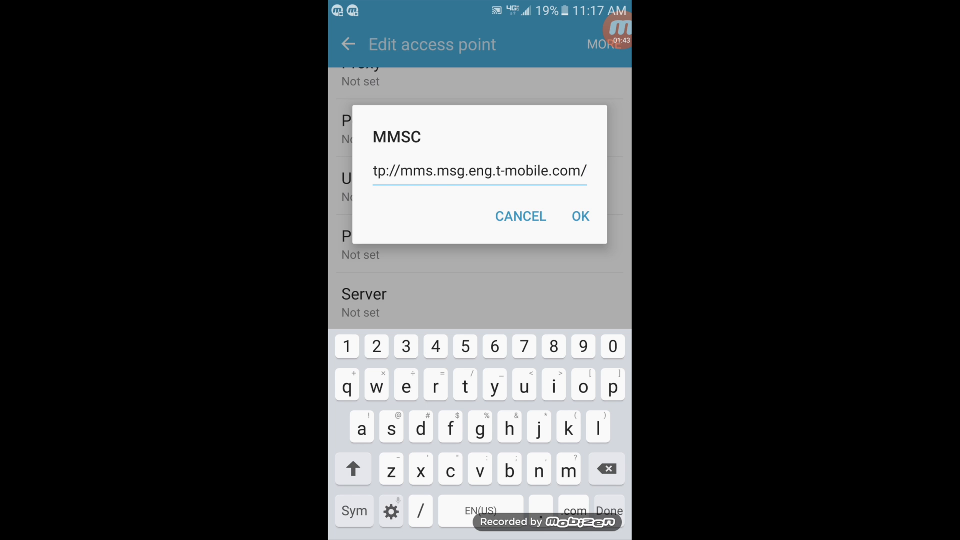
text(mms/)
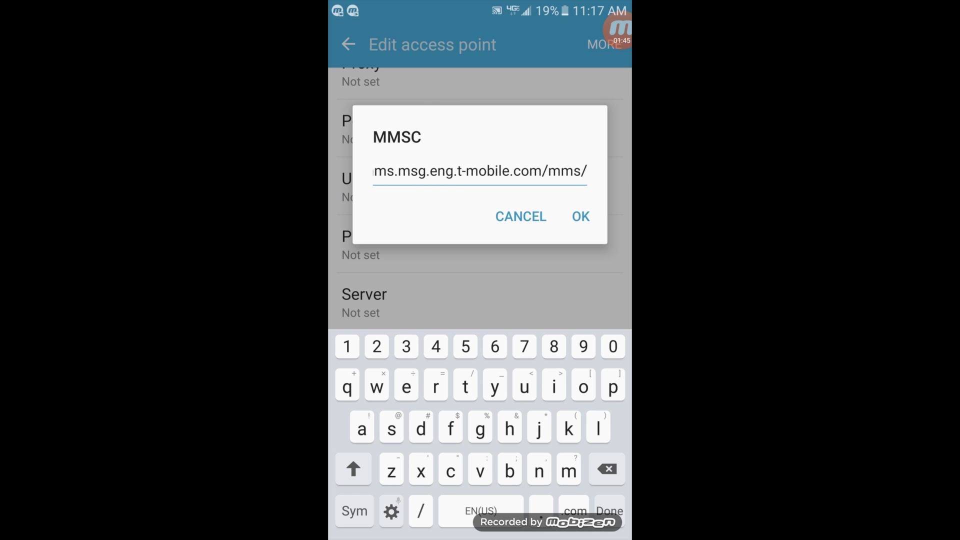
text(wape)
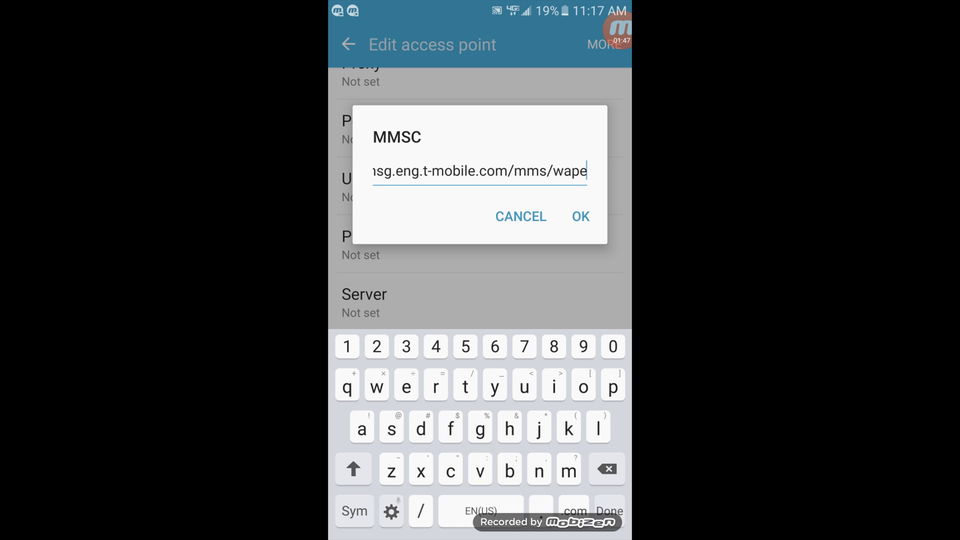
text(nc)
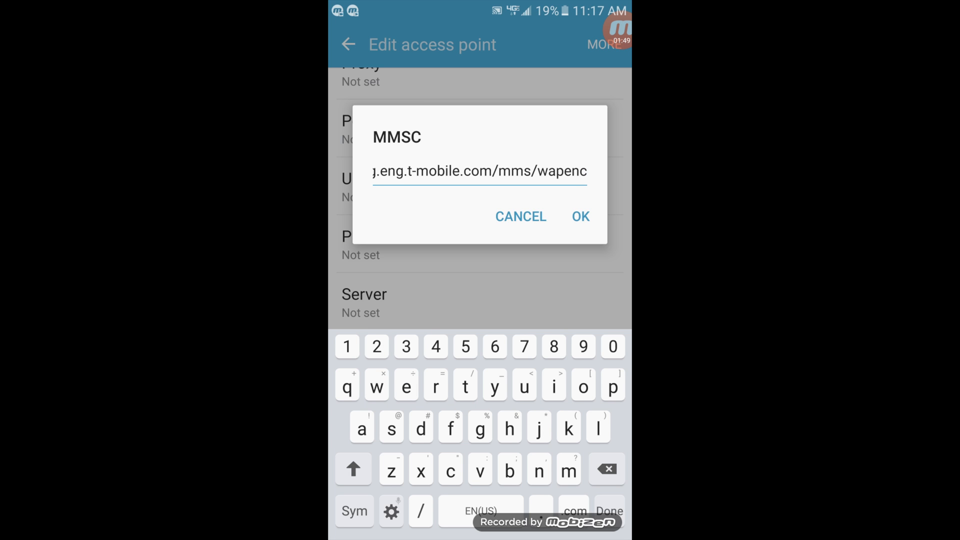
click(579, 216)
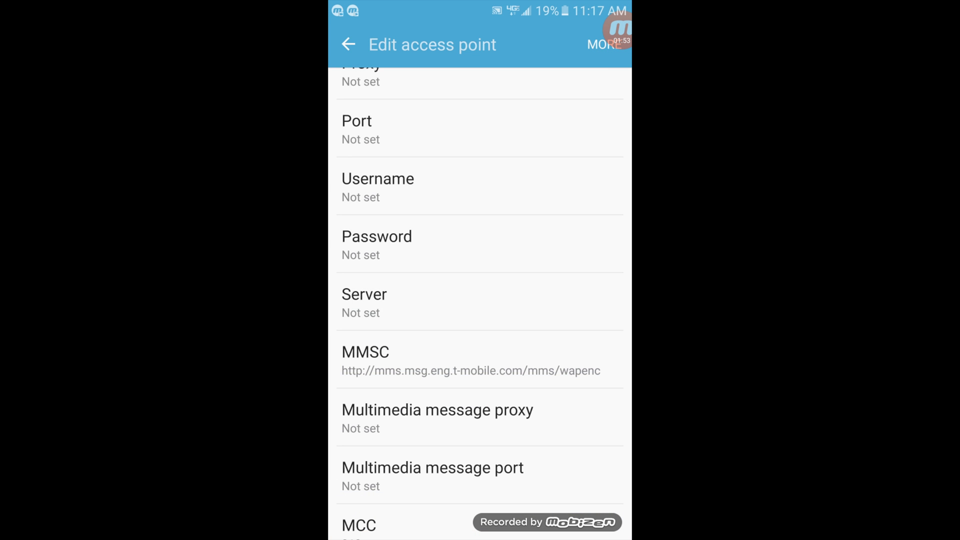
Step: Set Multimedia message port to 80 and confirm
scroll(down, 3)
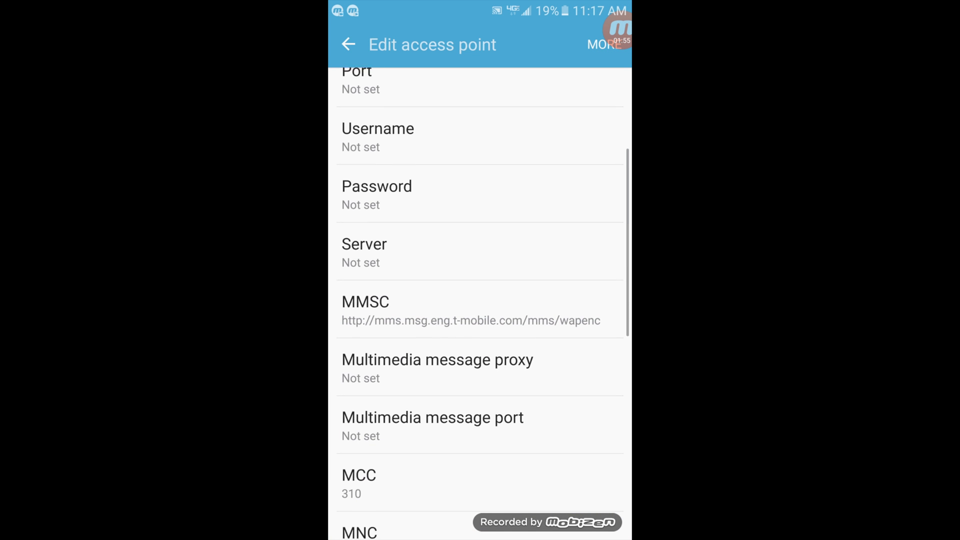
scroll(down, 3)
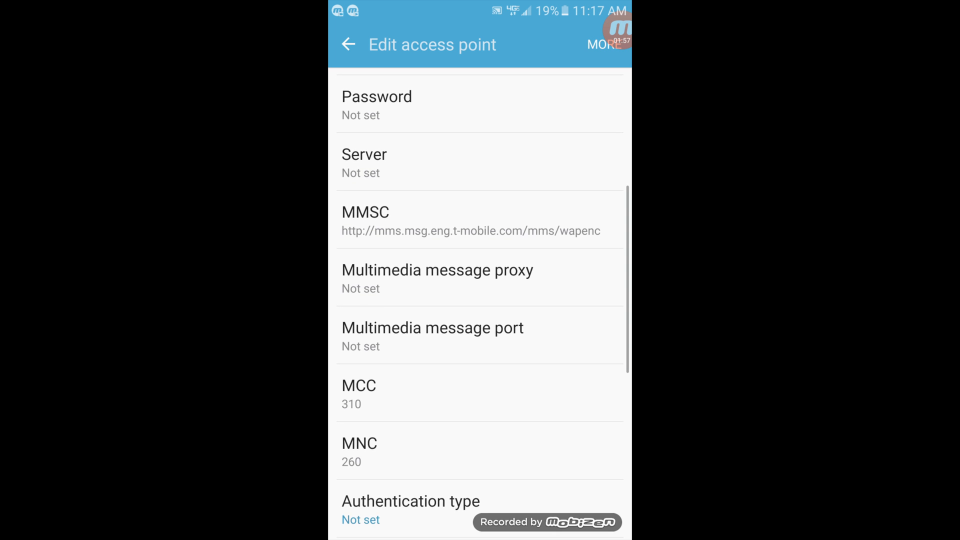
click(432, 336)
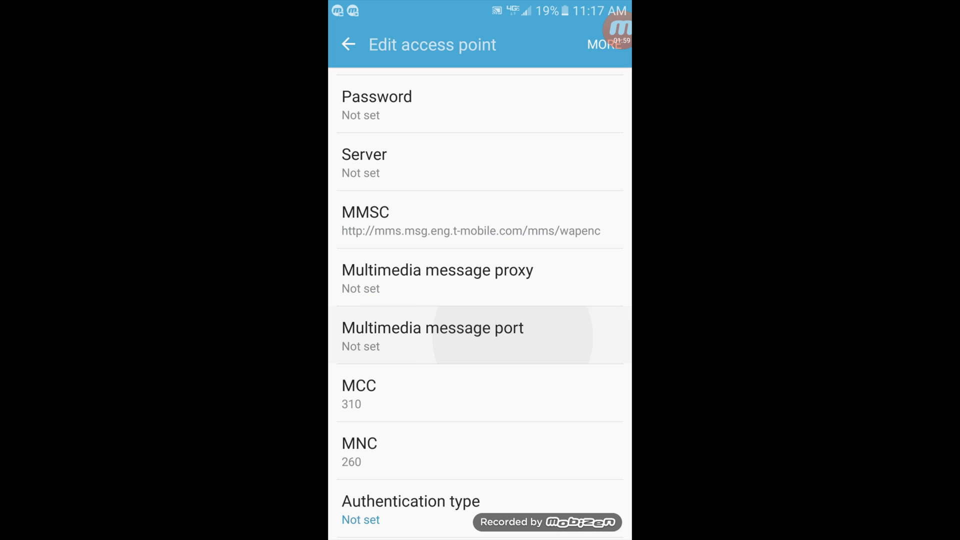
click(432, 328)
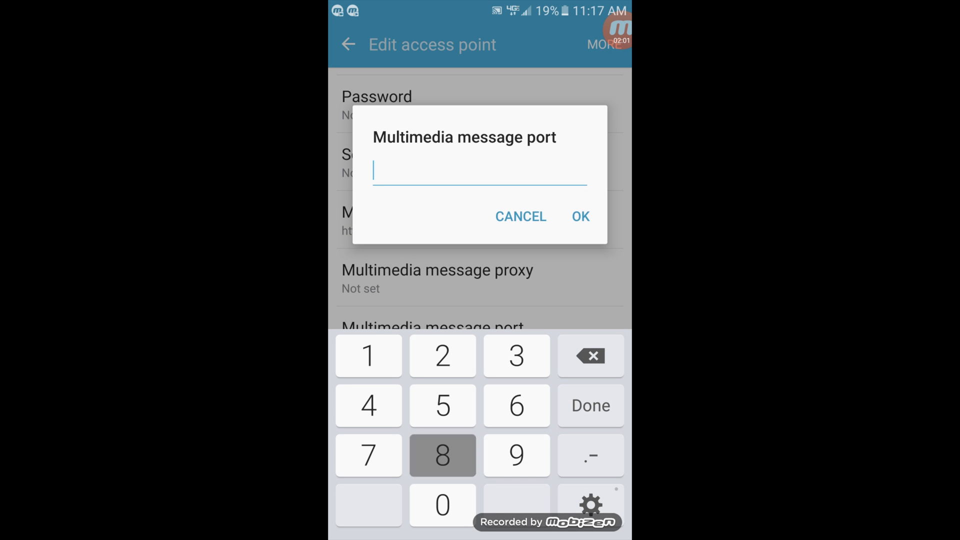
click(579, 216)
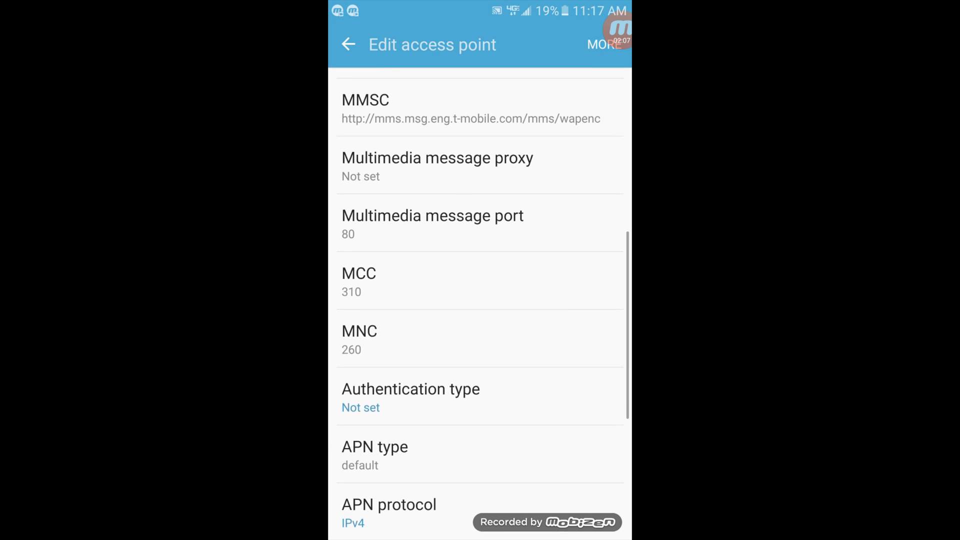
scroll(down, 3)
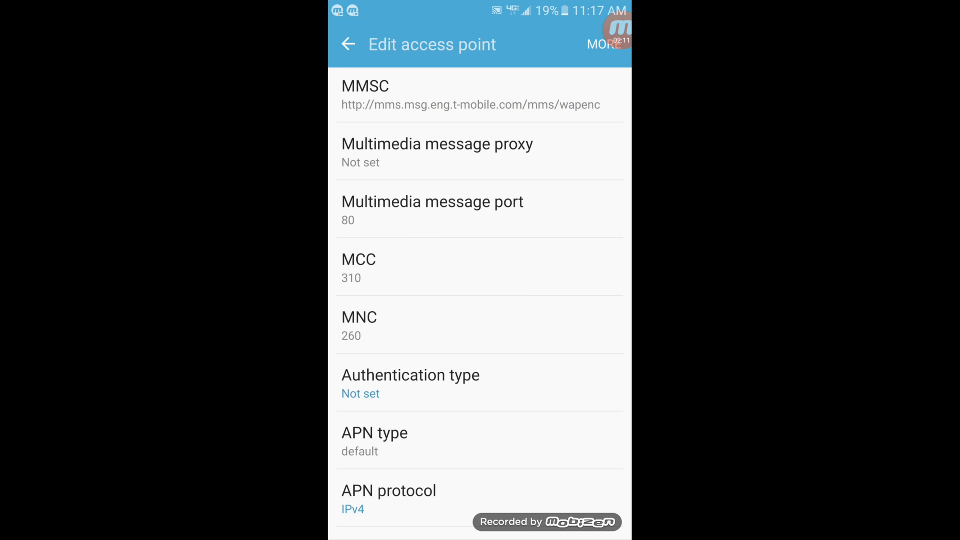
Step: Extend APN type from default to default,mms,fota,hipri,supl and confirm
scroll(down, 3)
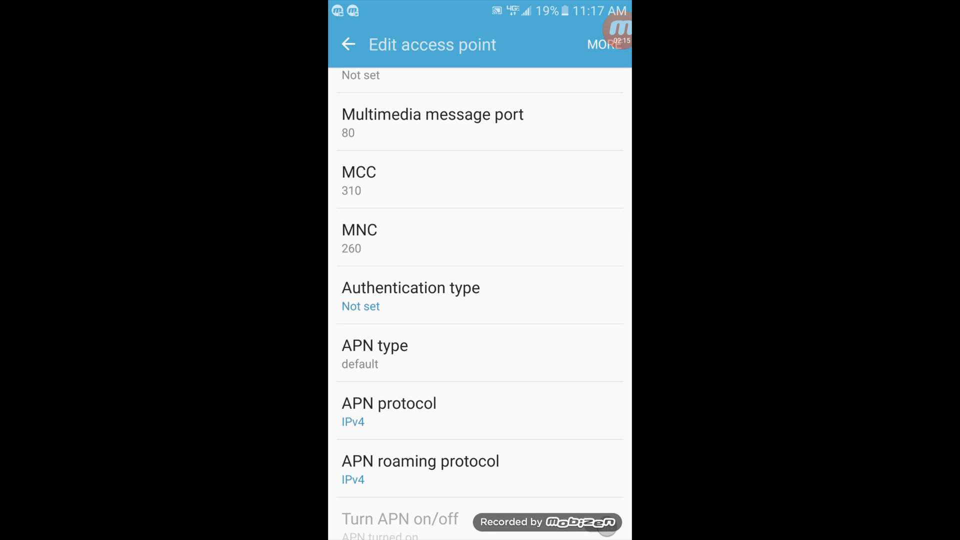
click(374, 353)
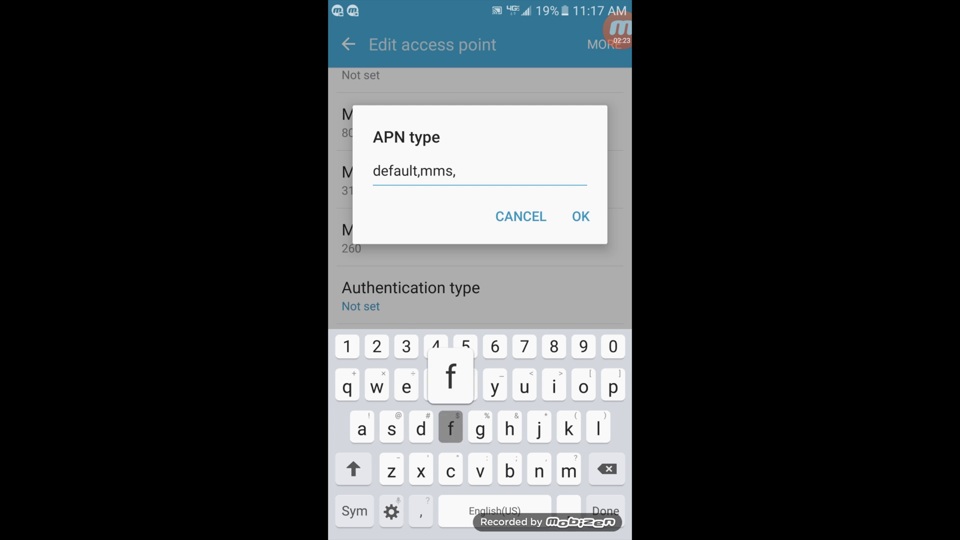
text(fota)
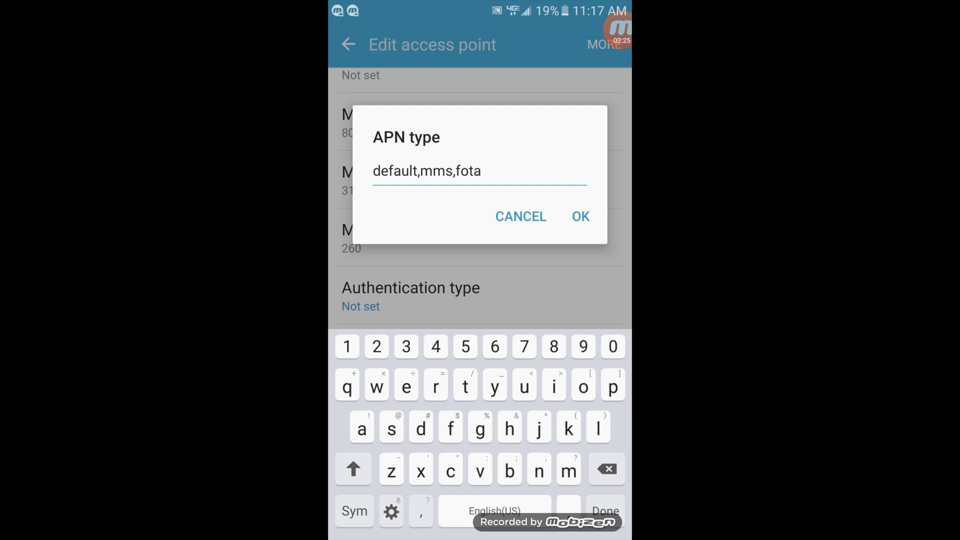
text(,hi)
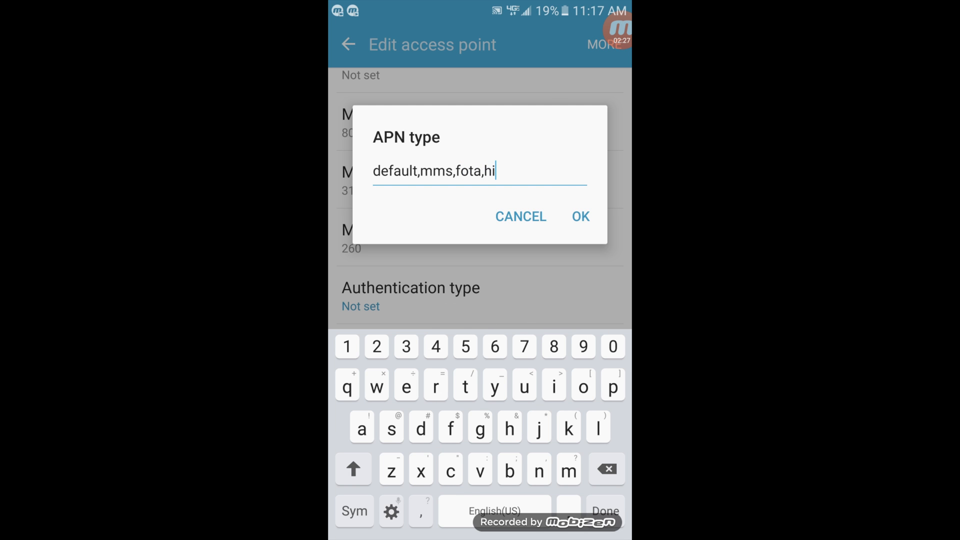
text(pri)
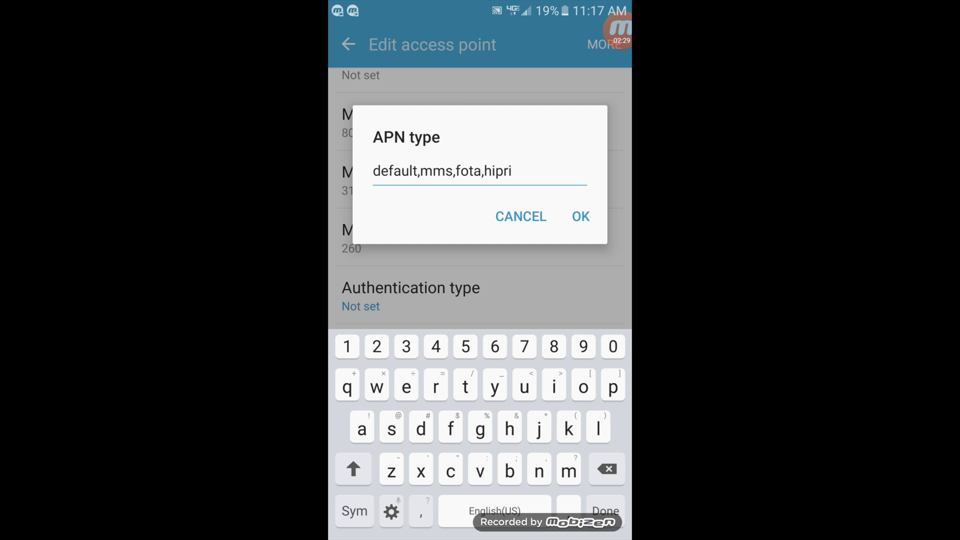
text(,supl)
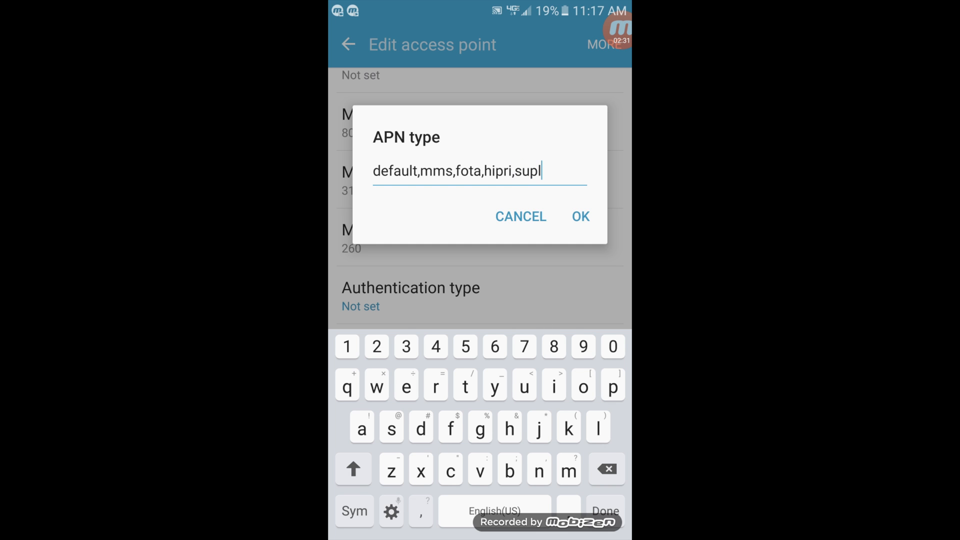
click(579, 216)
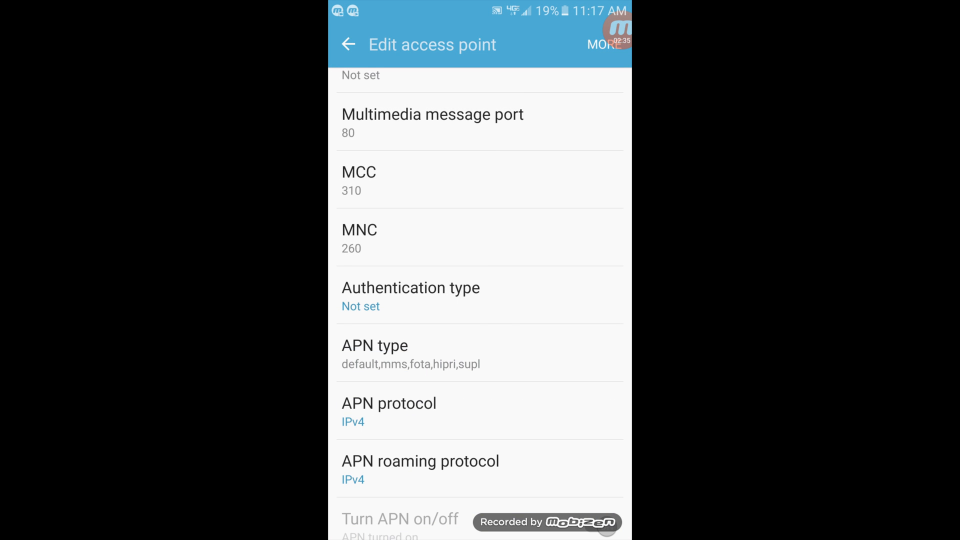
Step: Save the T-Mobile access point via MORE > Save, leaving it selected, and return home
scroll(up, 3)
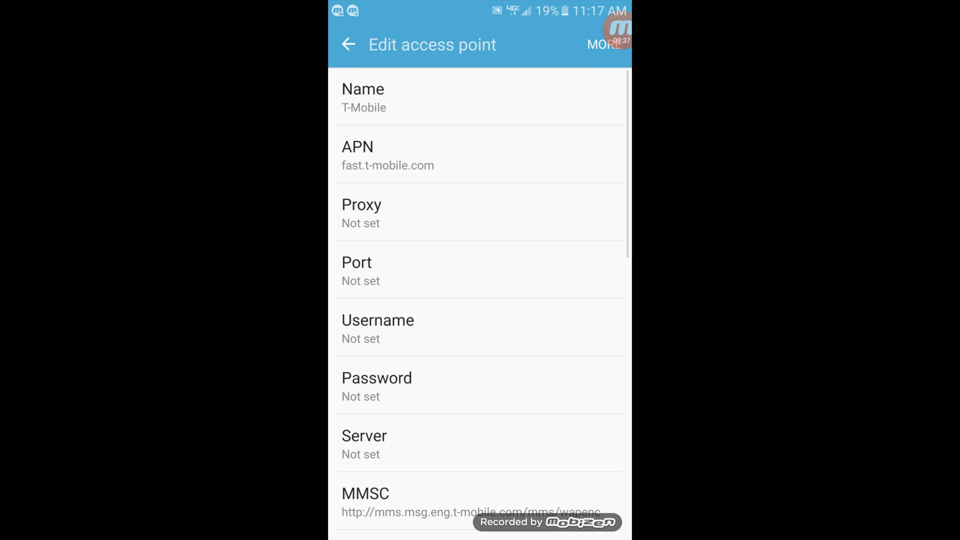
click(603, 44)
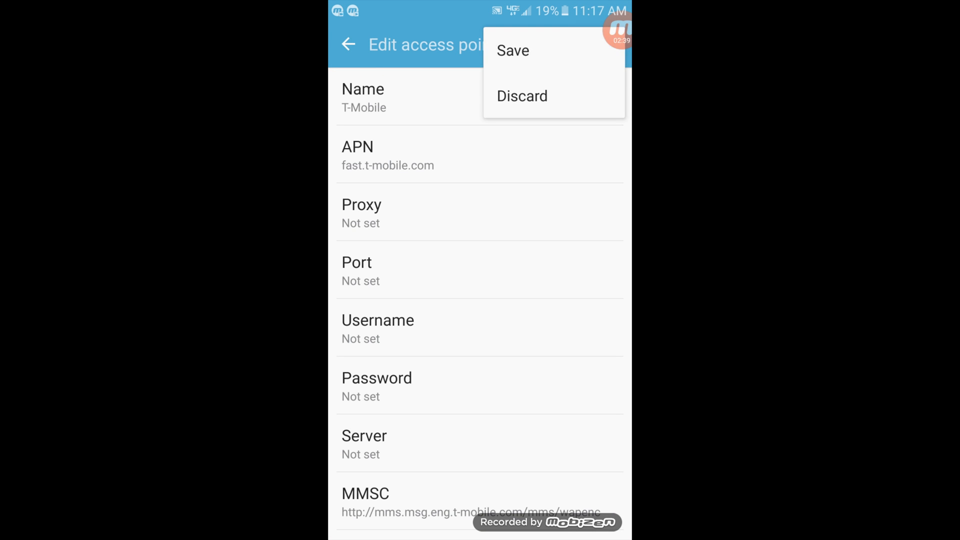
click(512, 50)
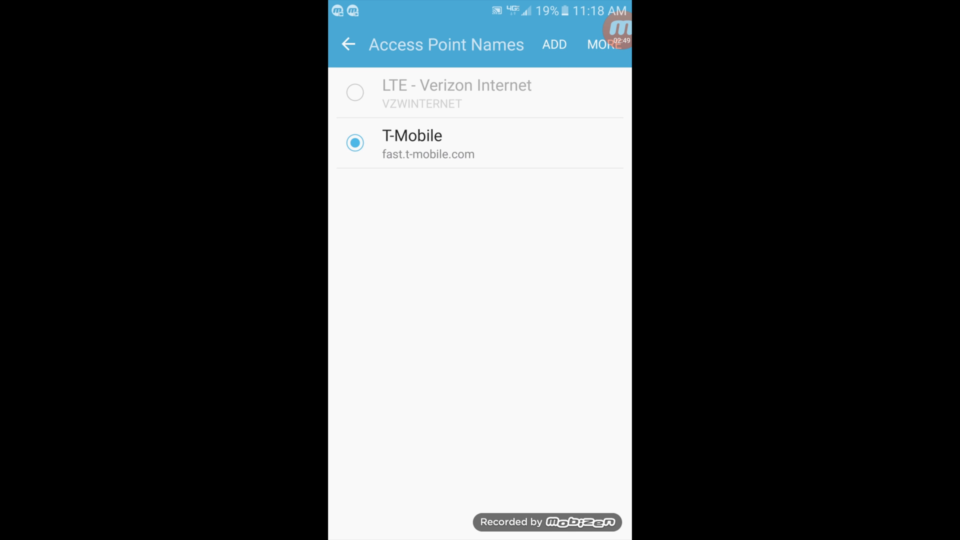
key(home)
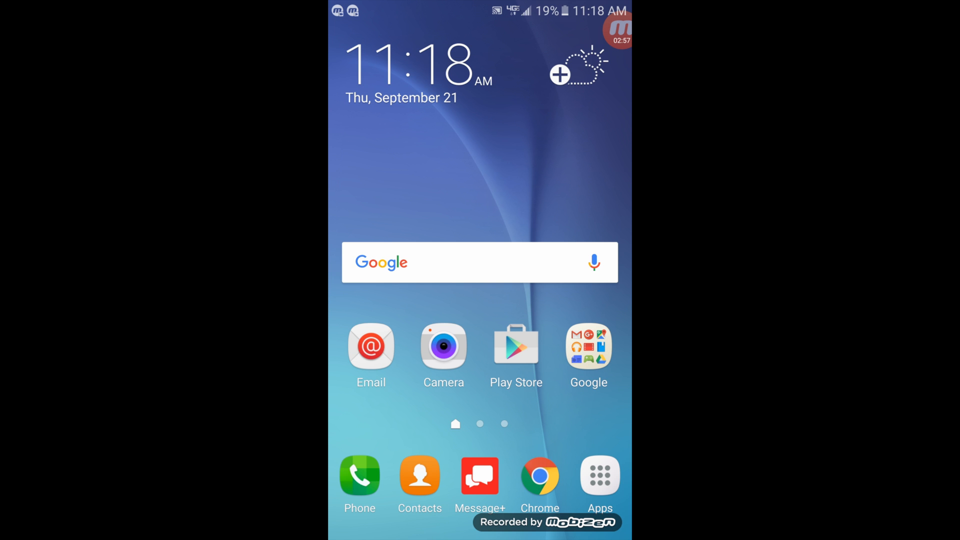
Step: Swipe to the second home screen page with the Amazon app folder
scroll(left, 3)
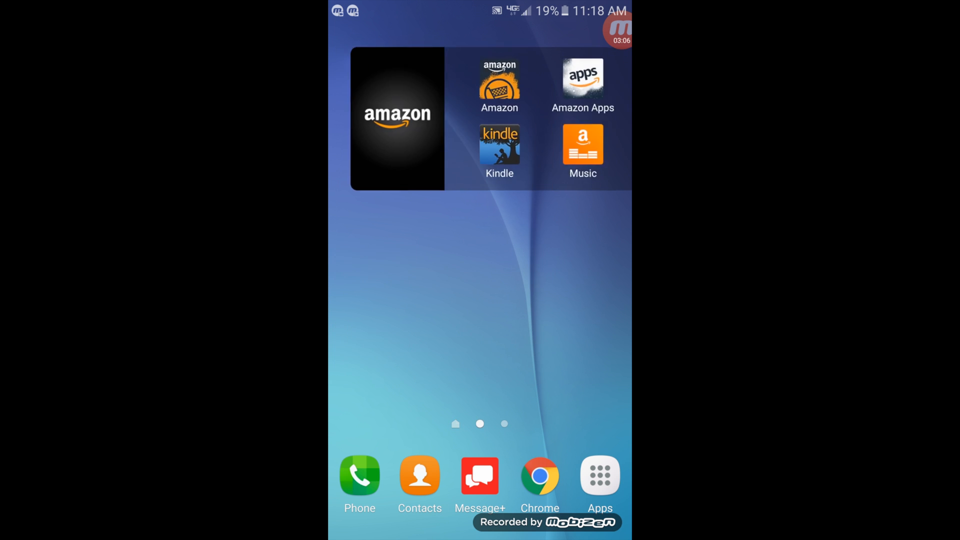